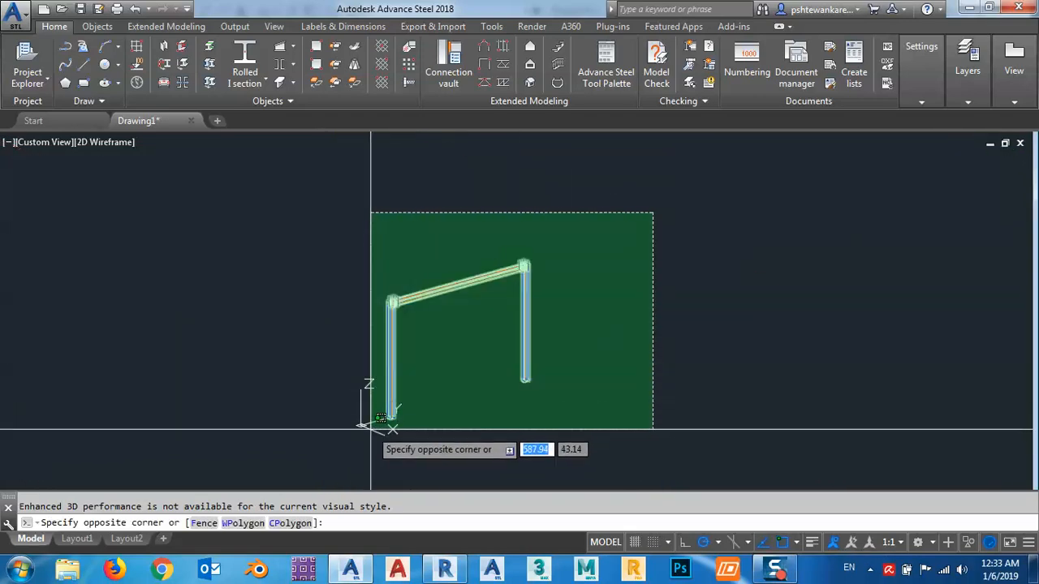
pyautogui.moveTo(384, 424)
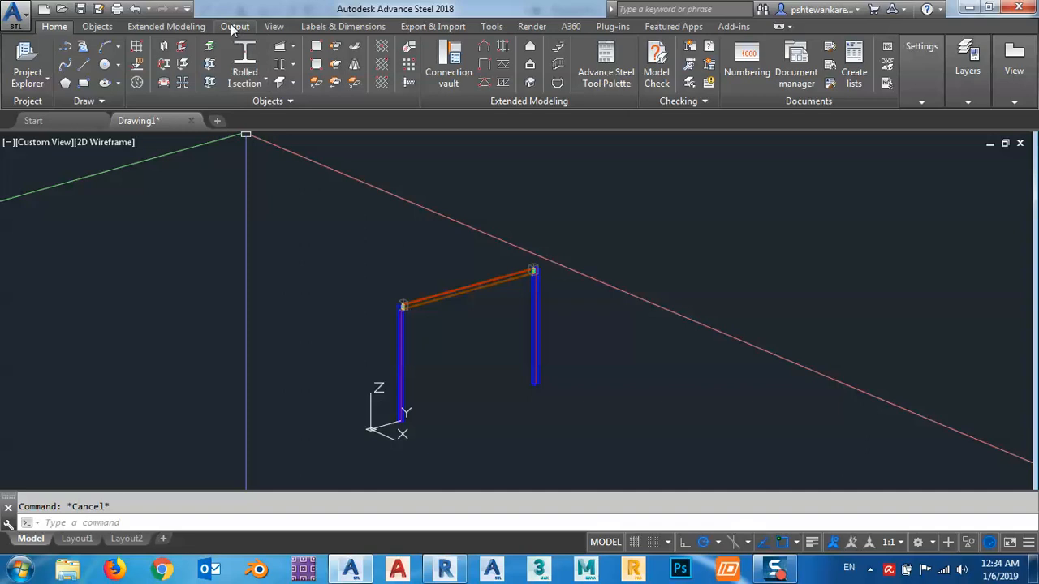
# Cancel the window selection and switch to the Output ribbon with numbering and drawing commands
pyautogui.click(234, 26)
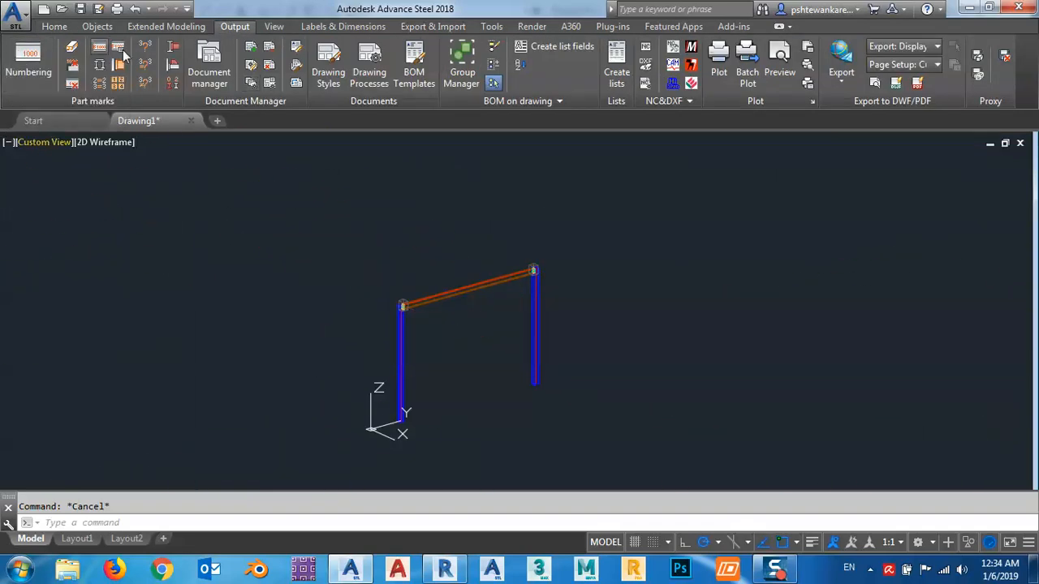
pyautogui.moveTo(136, 275)
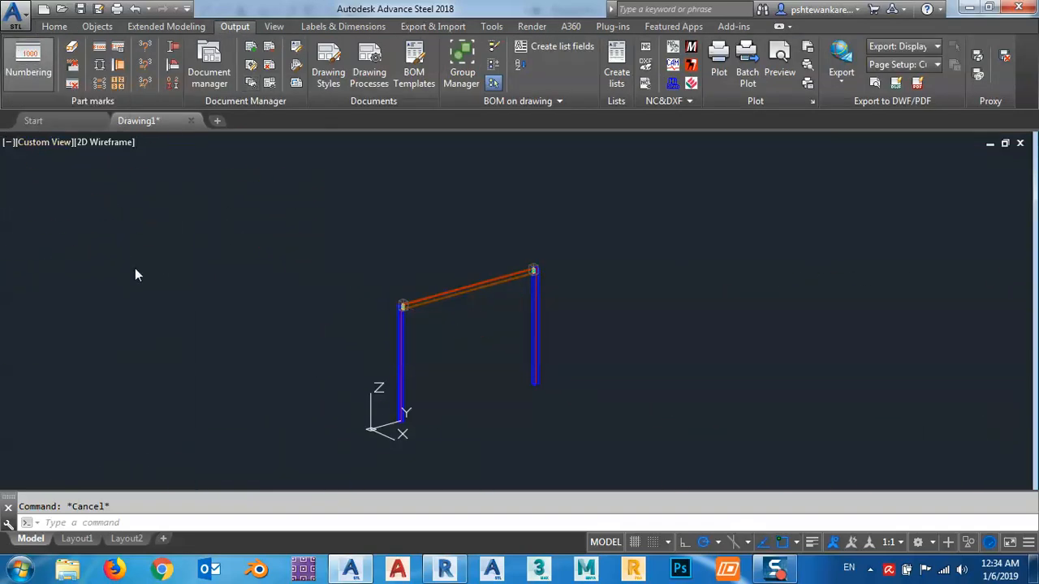
# Run Numbering on single parts and assemblies, giving the four parts marks #internal1 to #internal4
pyautogui.click(29, 64)
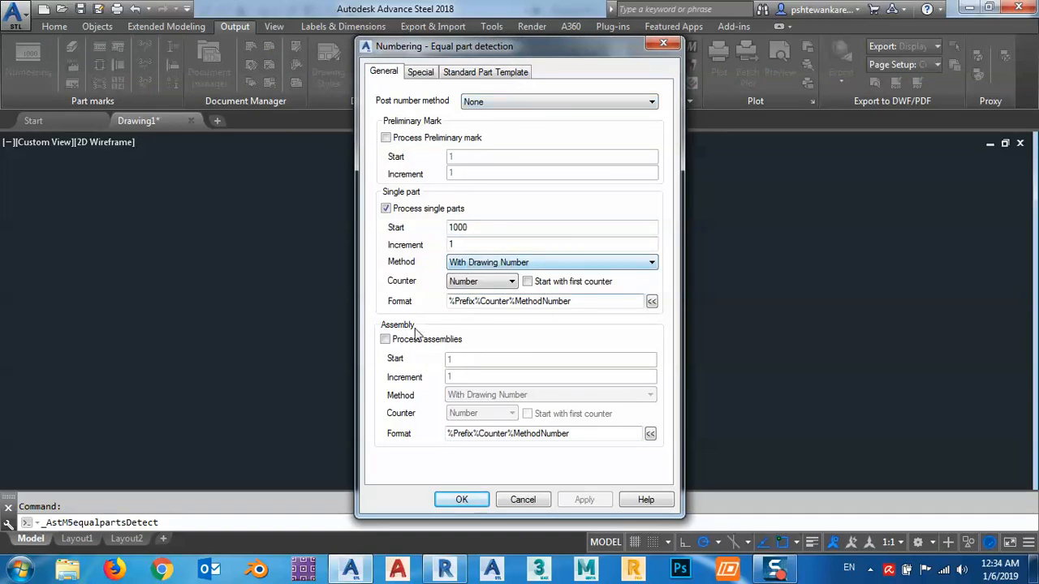
pyautogui.click(387, 339)
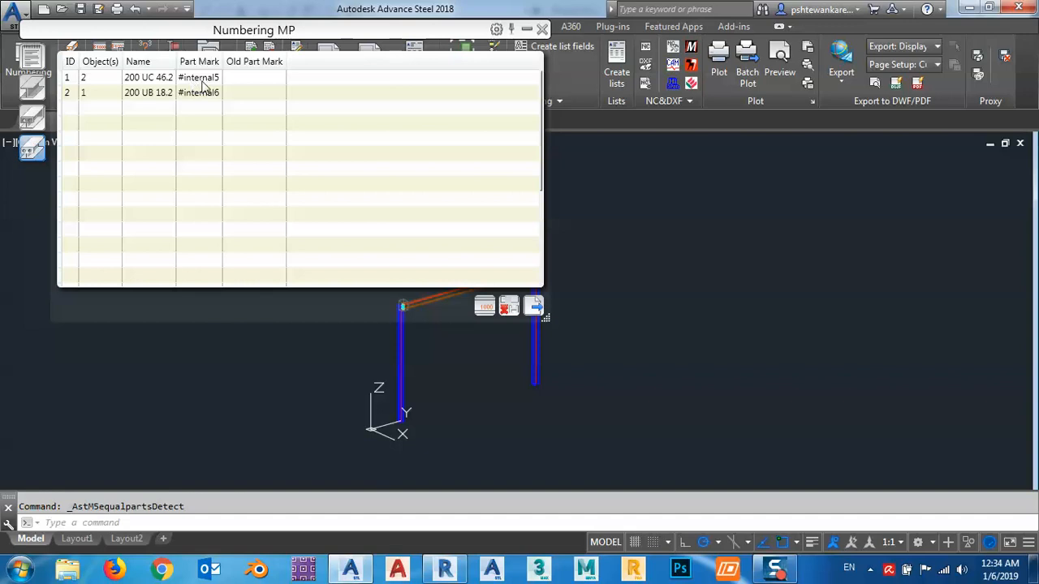
pyautogui.moveTo(185, 78)
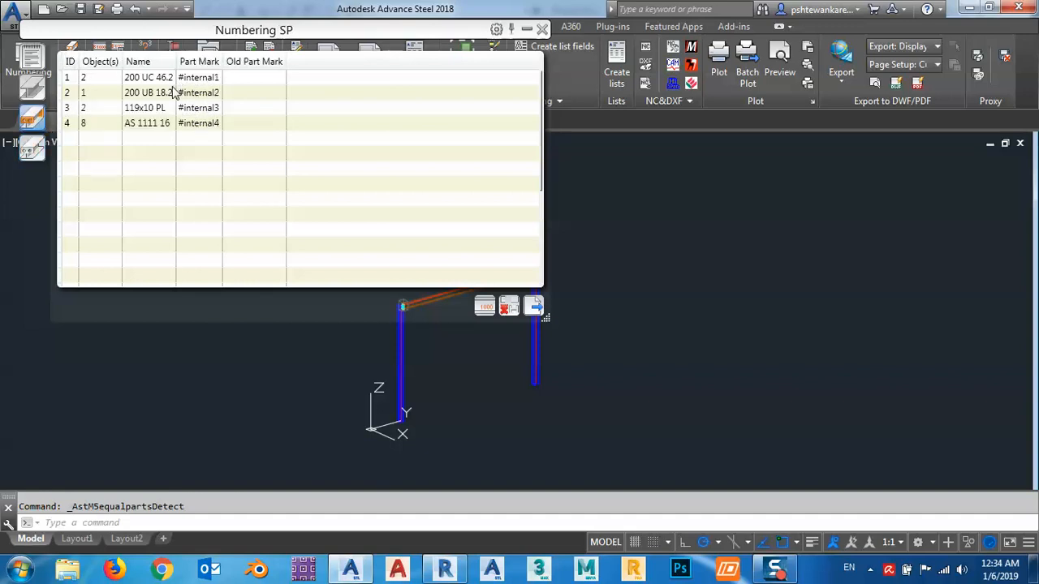
pyautogui.moveTo(253, 29); pyautogui.dragTo(409, 51)
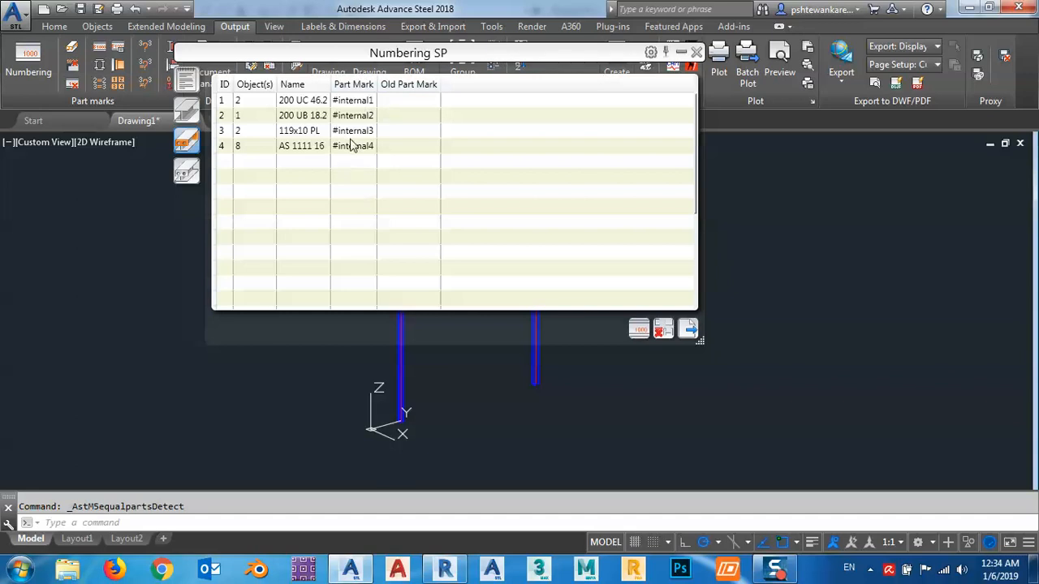
pyautogui.moveTo(607, 92)
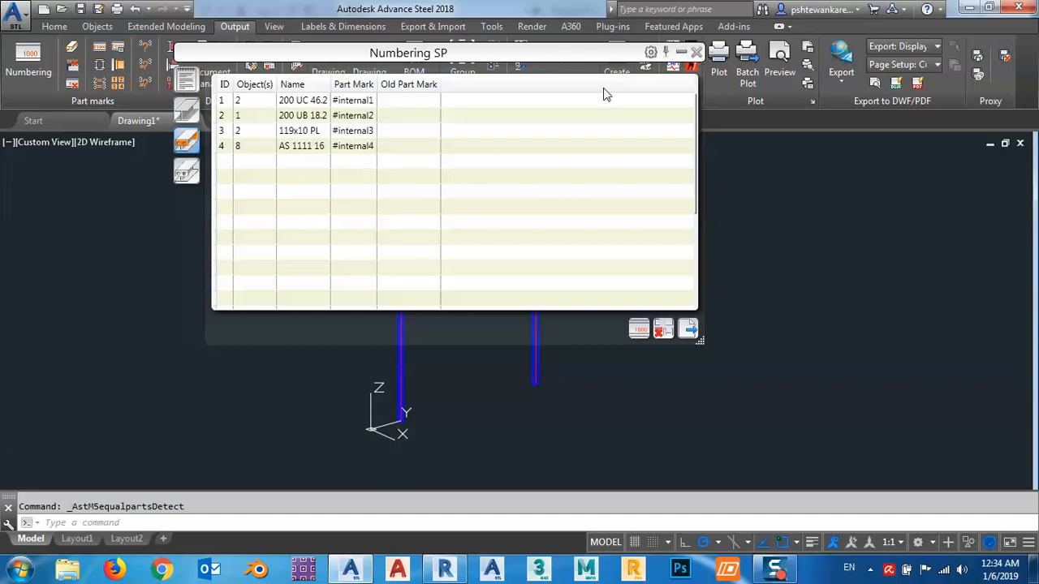
pyautogui.moveTo(398, 85)
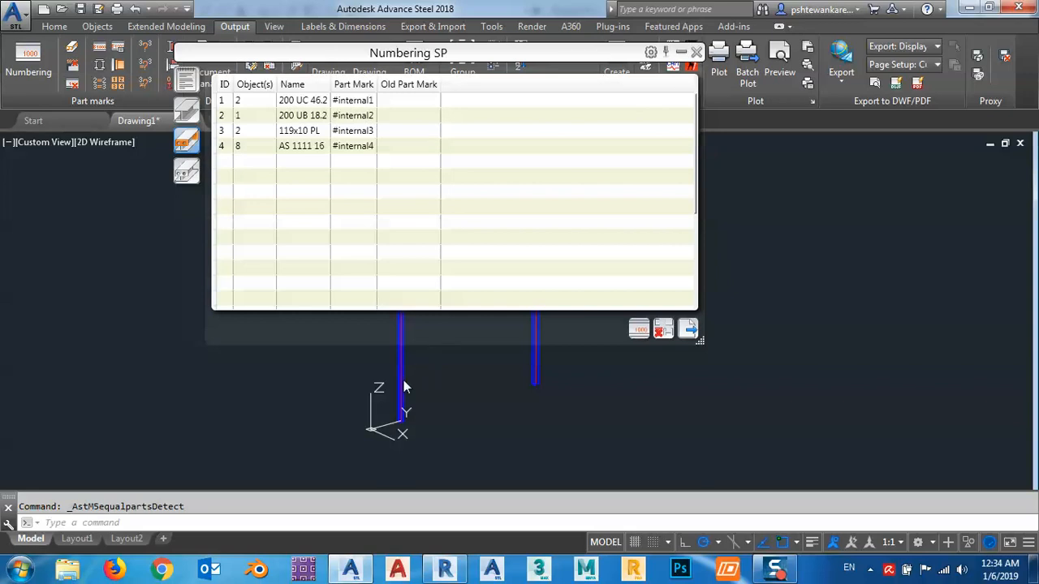
# Check the left column's Naming page still shows part number #internal1, then close its properties
pyautogui.click(697, 52)
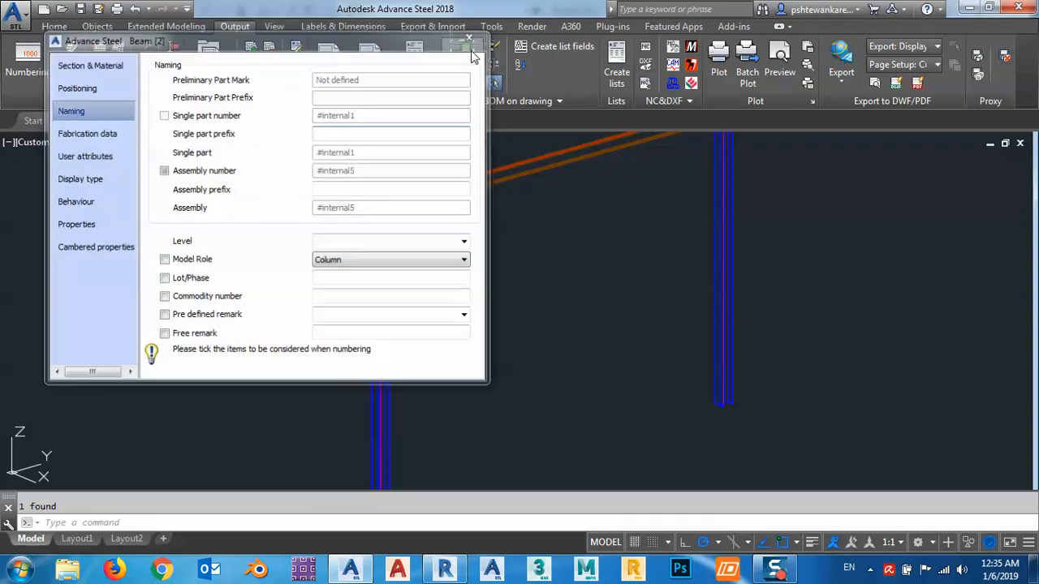
pyautogui.click(467, 40)
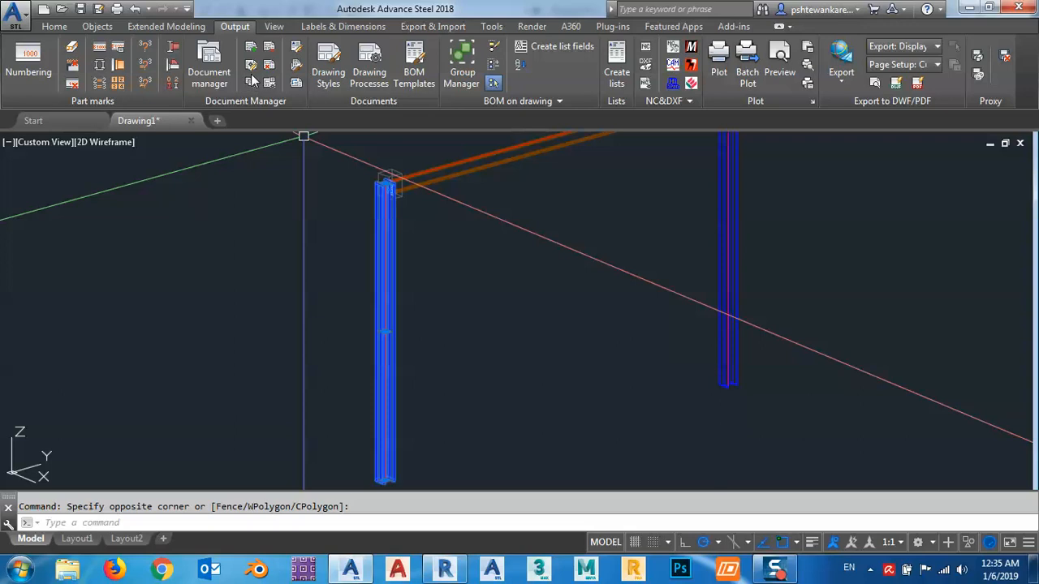
pyautogui.moveTo(253, 68)
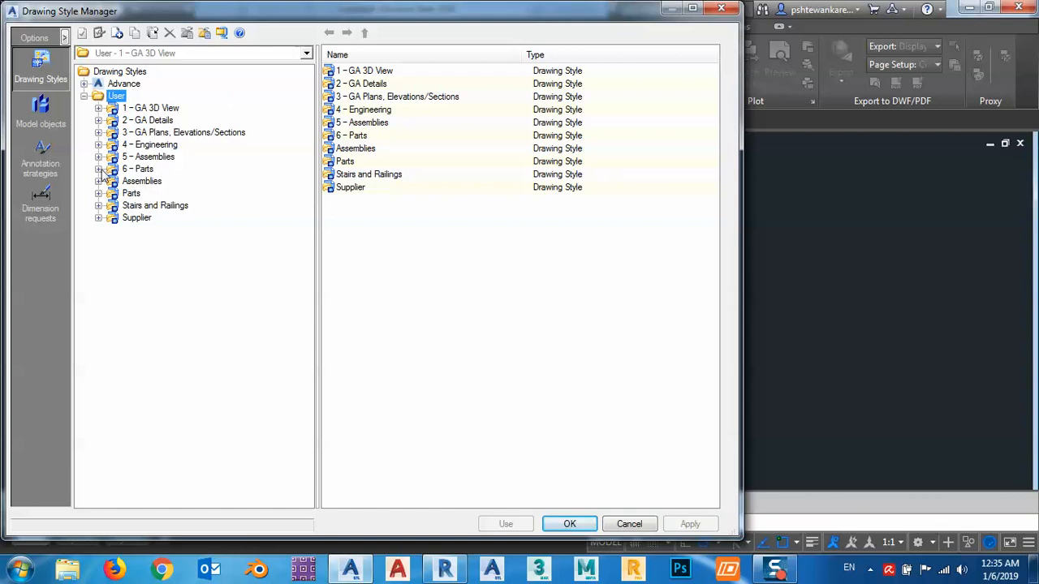
# Browse User > 6 - Parts drawing styles, viewing Development and Beams 1:10 CO
pyautogui.click(97, 169)
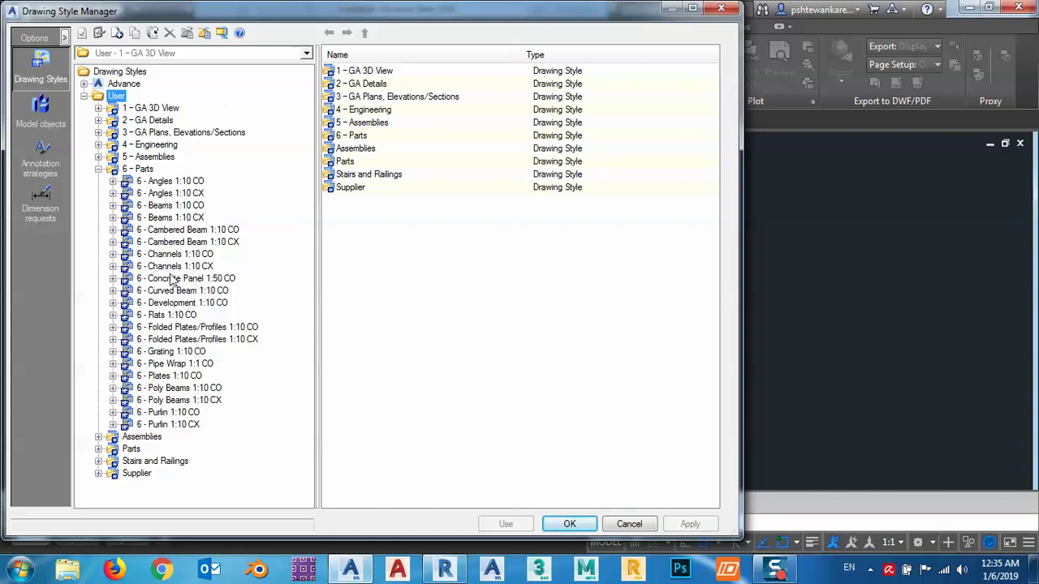
pyautogui.moveTo(179, 326)
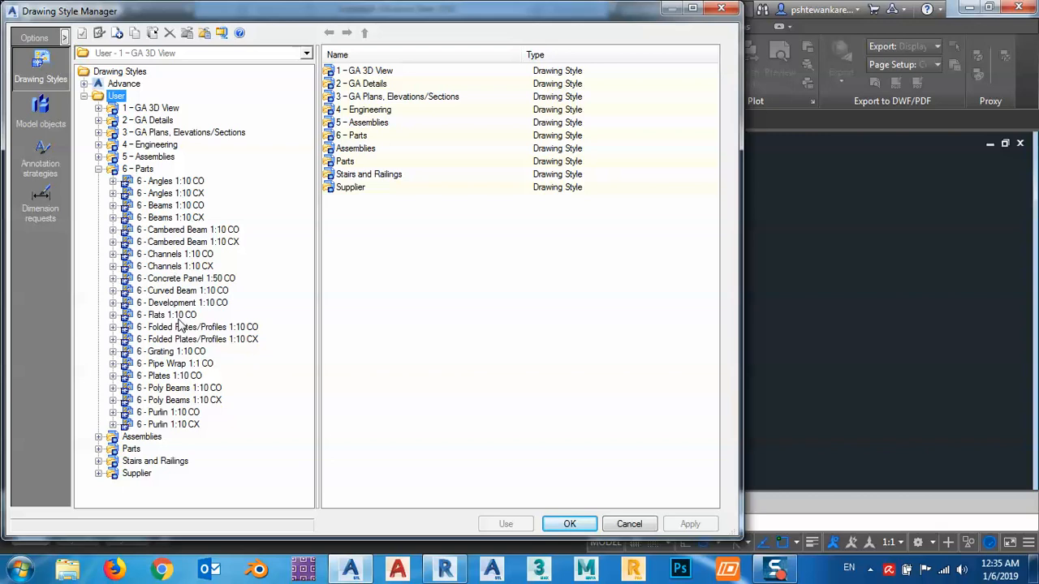
pyautogui.moveTo(159, 289)
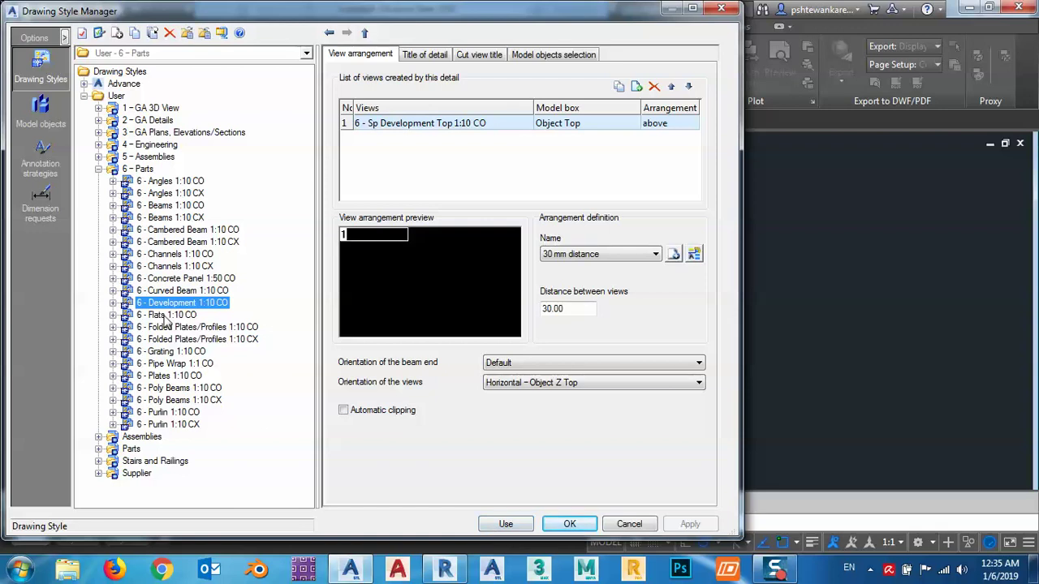
pyautogui.moveTo(175, 209)
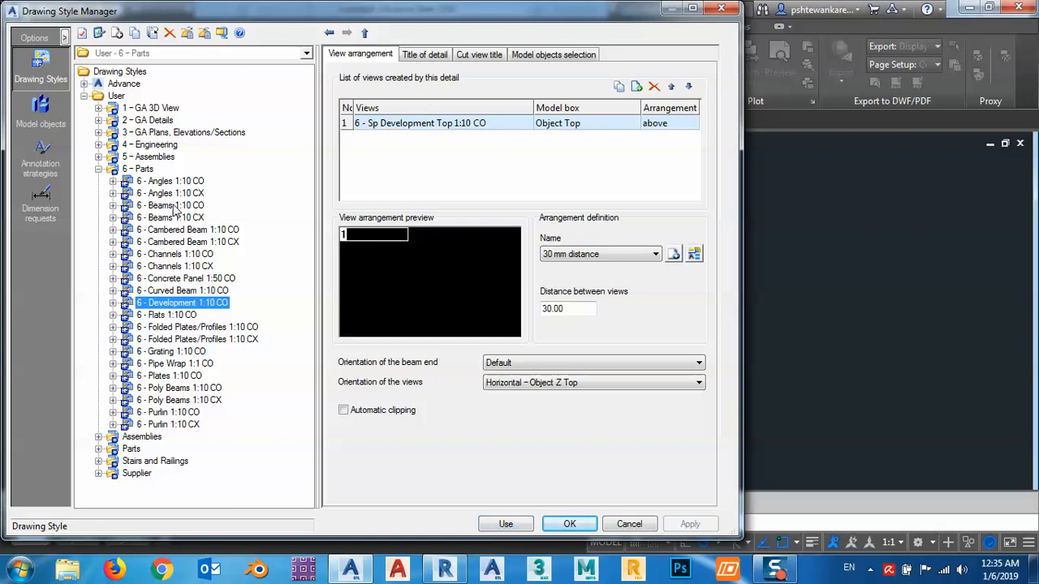
pyautogui.click(170, 204)
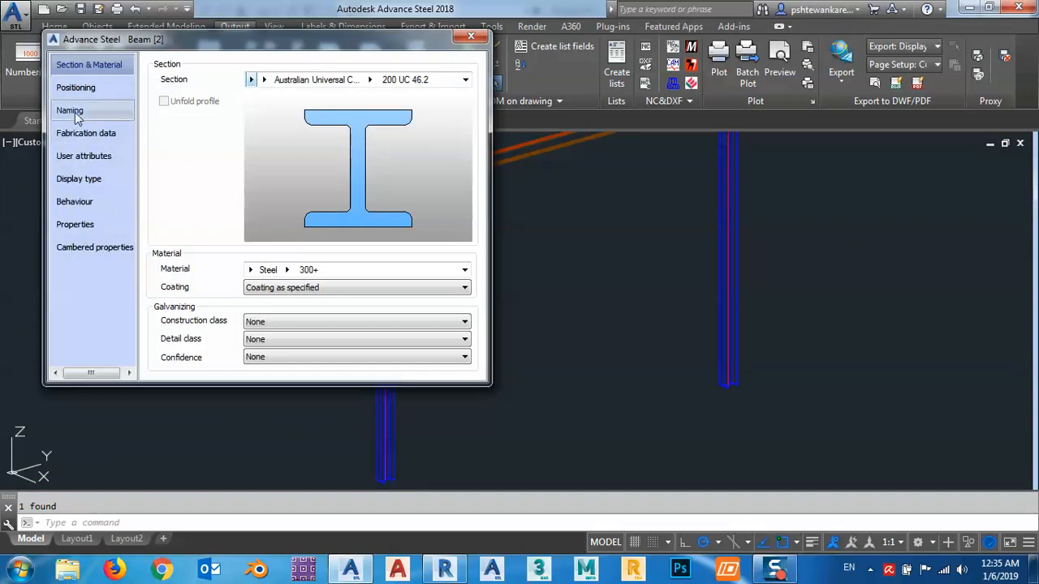
# Confirm the column's part number reads 001 and start its detail drawing 001.dwg from the context menu
pyautogui.click(68, 110)
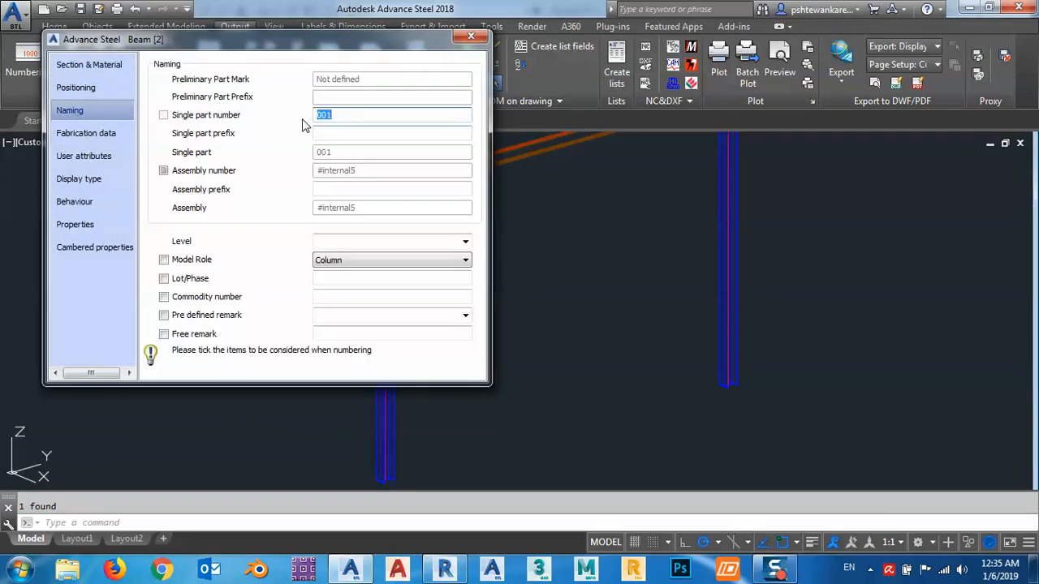
pyautogui.moveTo(315, 152)
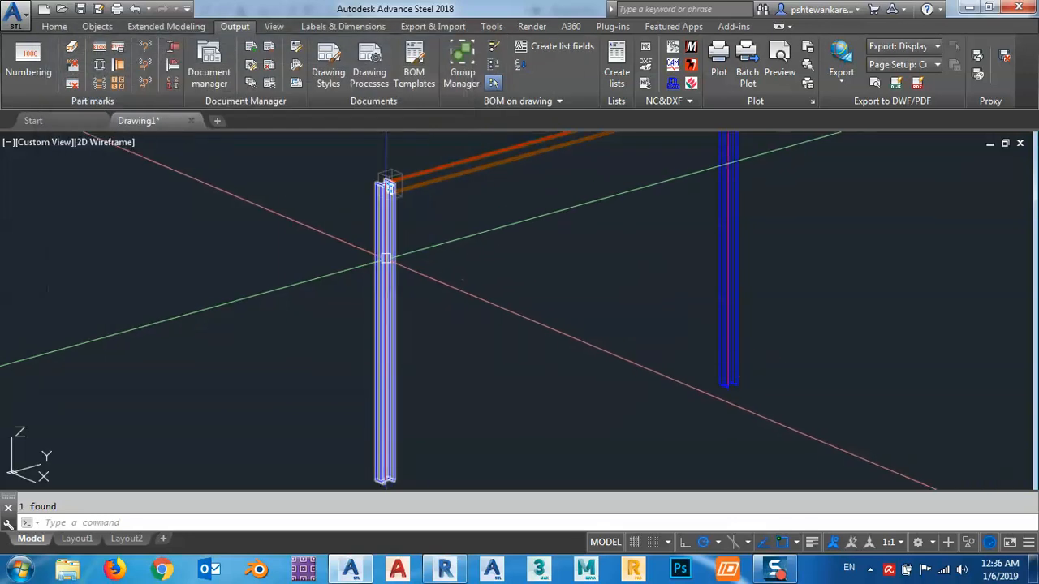
pyautogui.moveTo(386, 259)
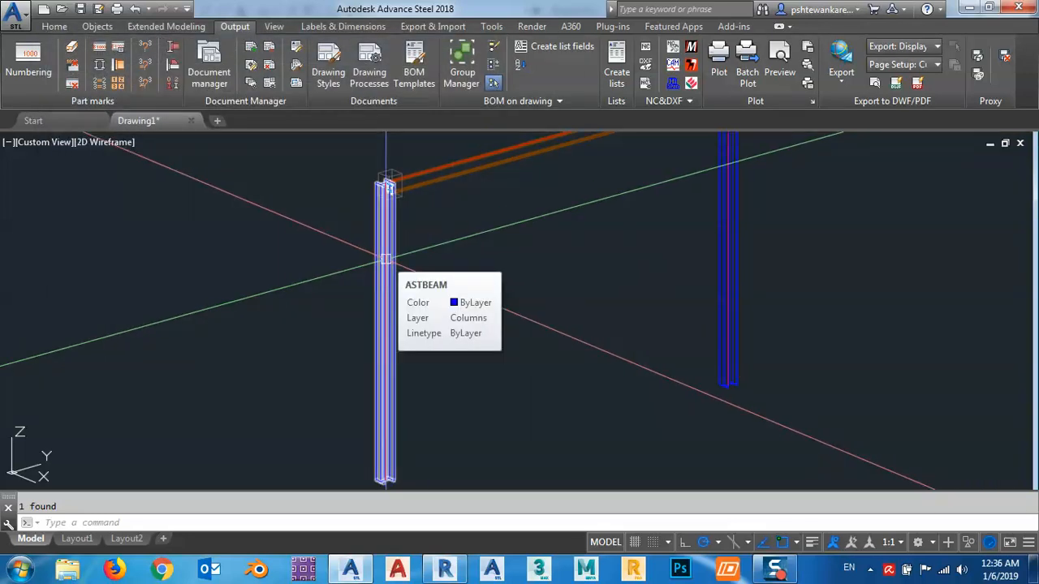
pyautogui.rightClick(383, 260)
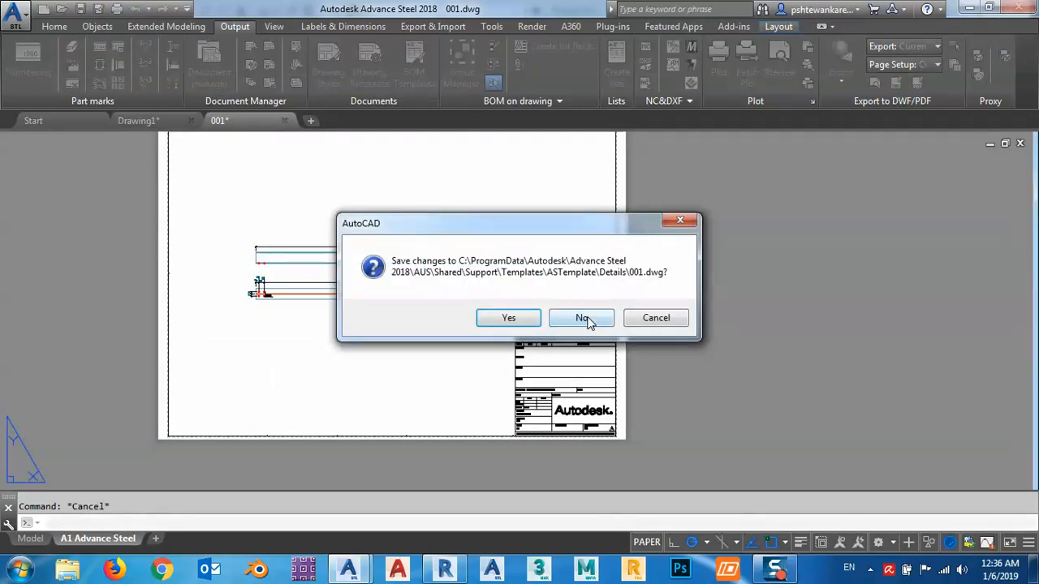
# Discard the detail changes and select User > 5 - Assemblies > Column 1:10 CO in the Drawing Style Manager
pyautogui.click(581, 316)
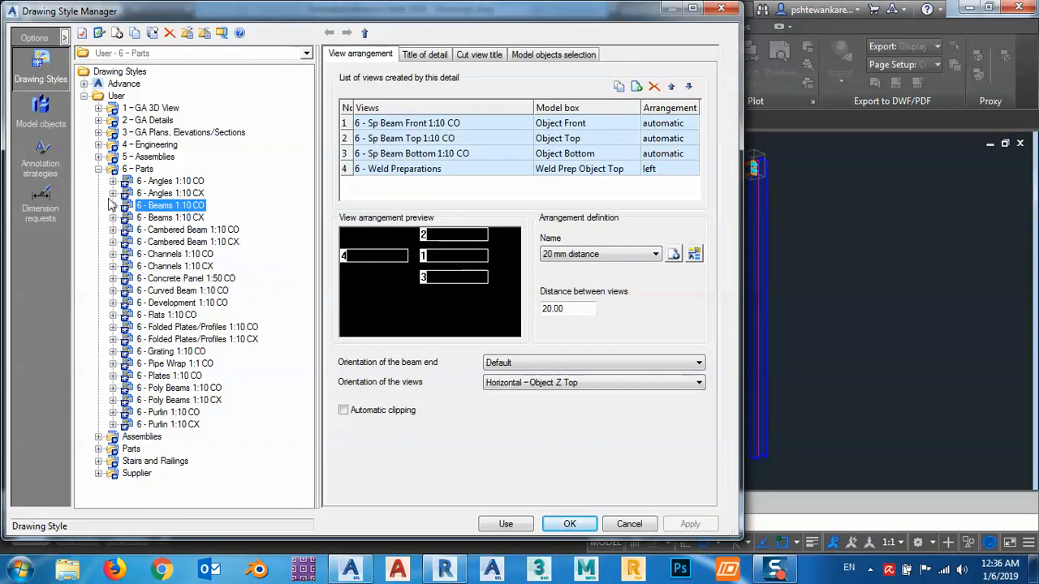
pyautogui.click(138, 168)
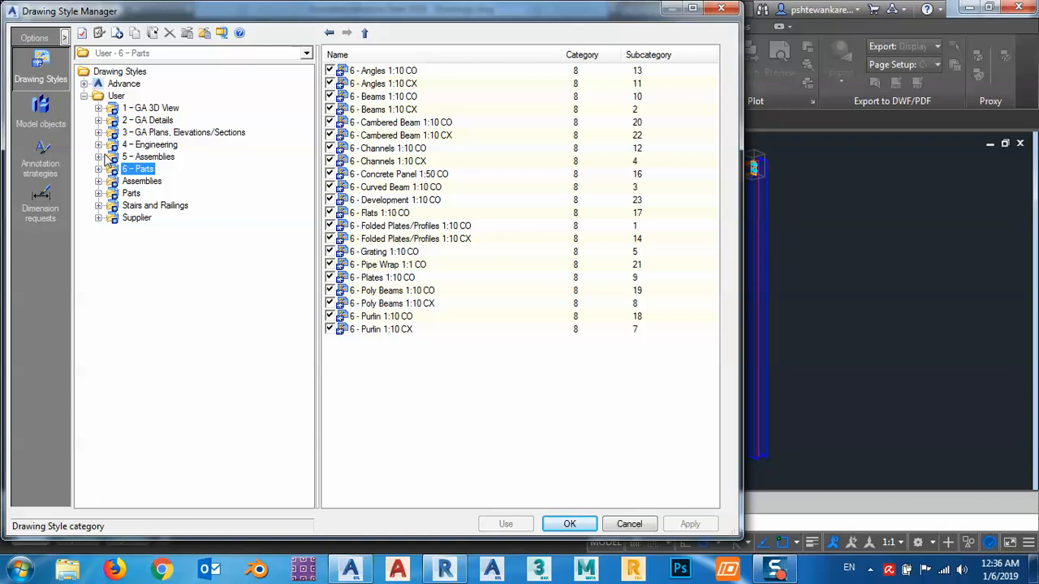
pyautogui.click(99, 156)
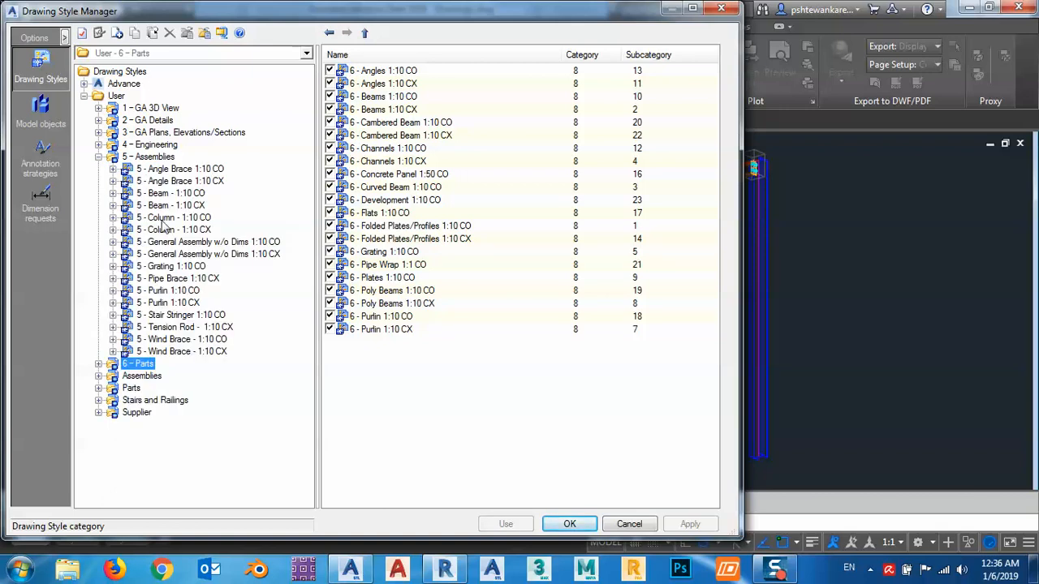
pyautogui.click(175, 218)
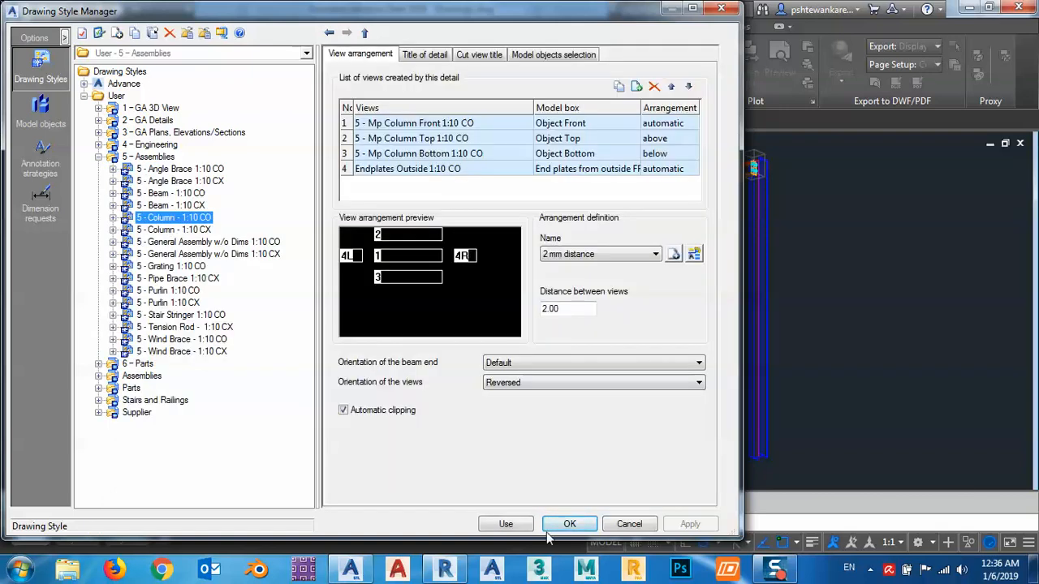
# Detail the column with the Column 1:10 CO style using default settings, producing 002.dwg
pyautogui.click(568, 523)
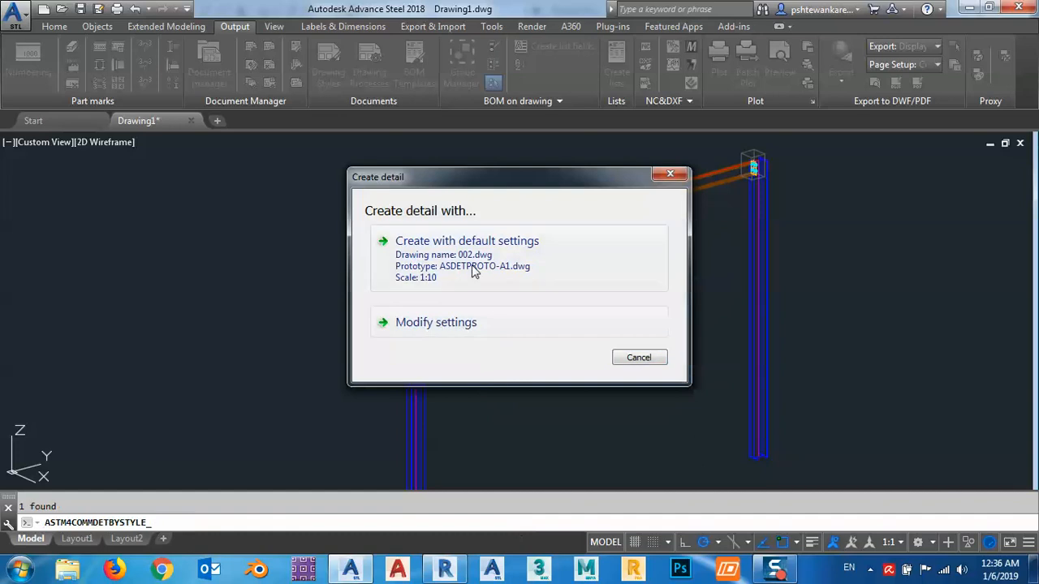
pyautogui.click(468, 240)
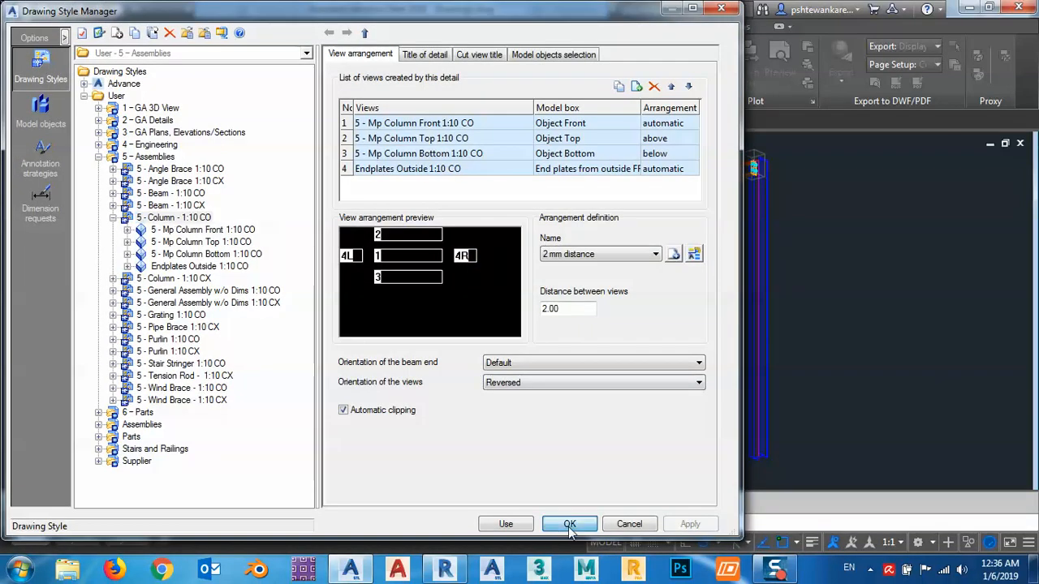
pyautogui.click(569, 523)
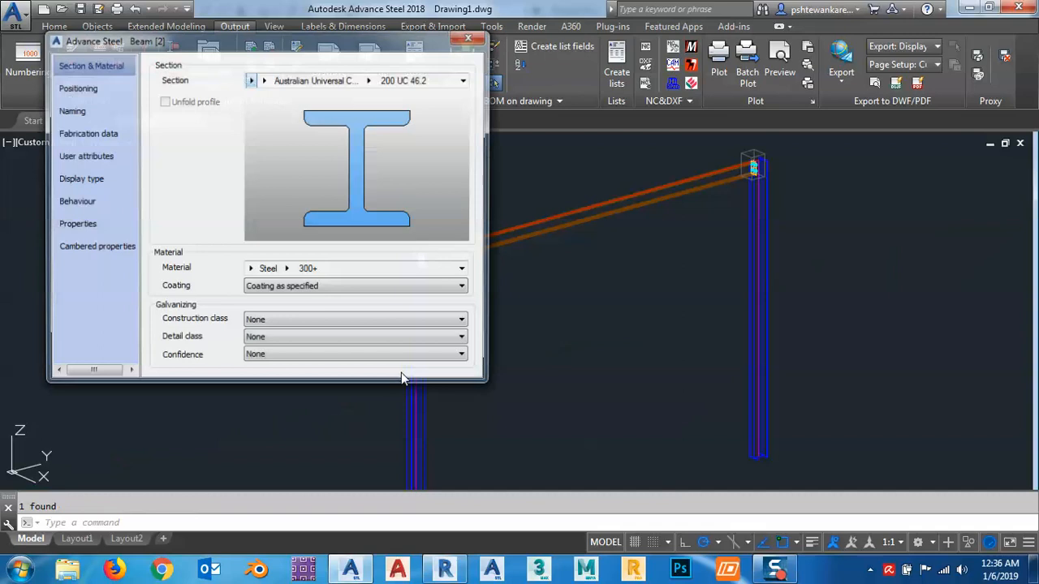
# Review the column's 001/002 marks and the end plate's internal marks on their Naming pages
pyautogui.click(68, 110)
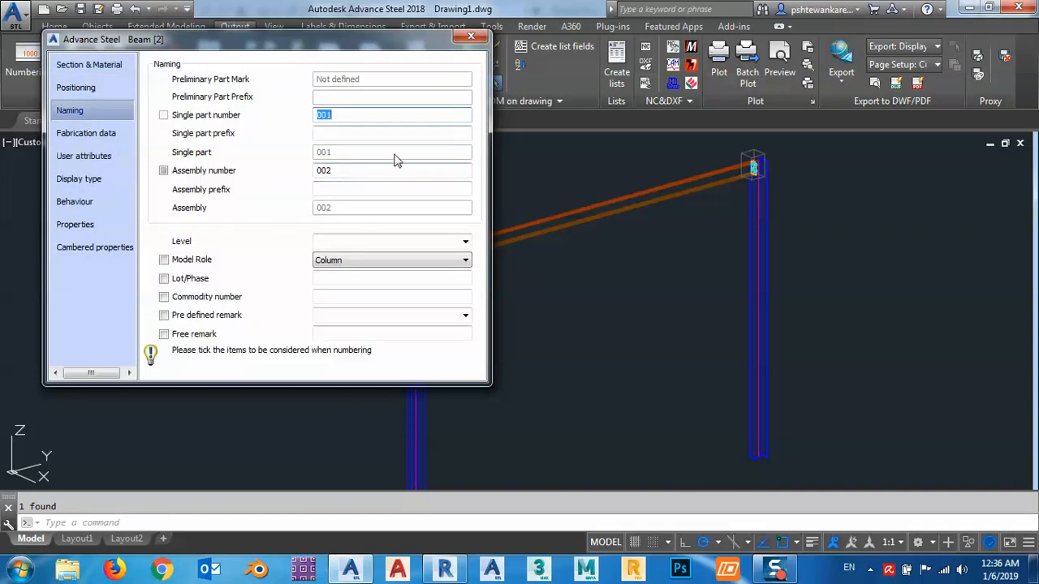
pyautogui.moveTo(370, 188)
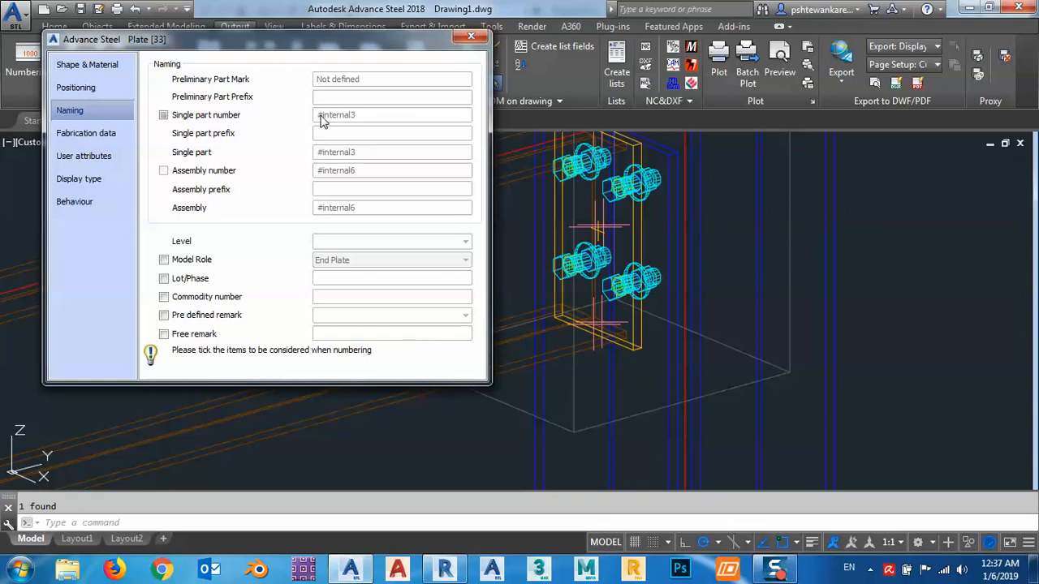
pyautogui.click(471, 36)
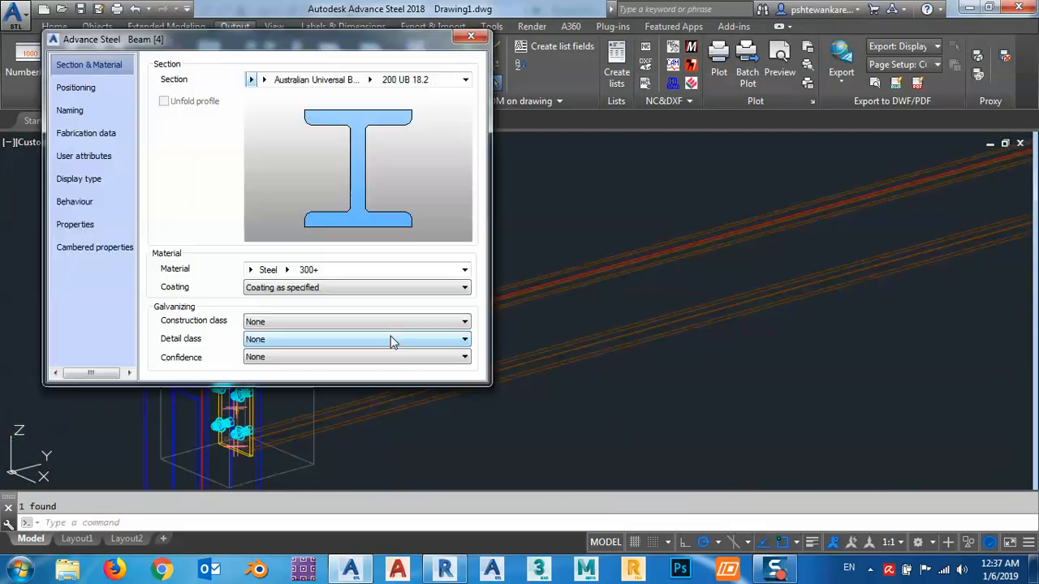
pyautogui.click(70, 110)
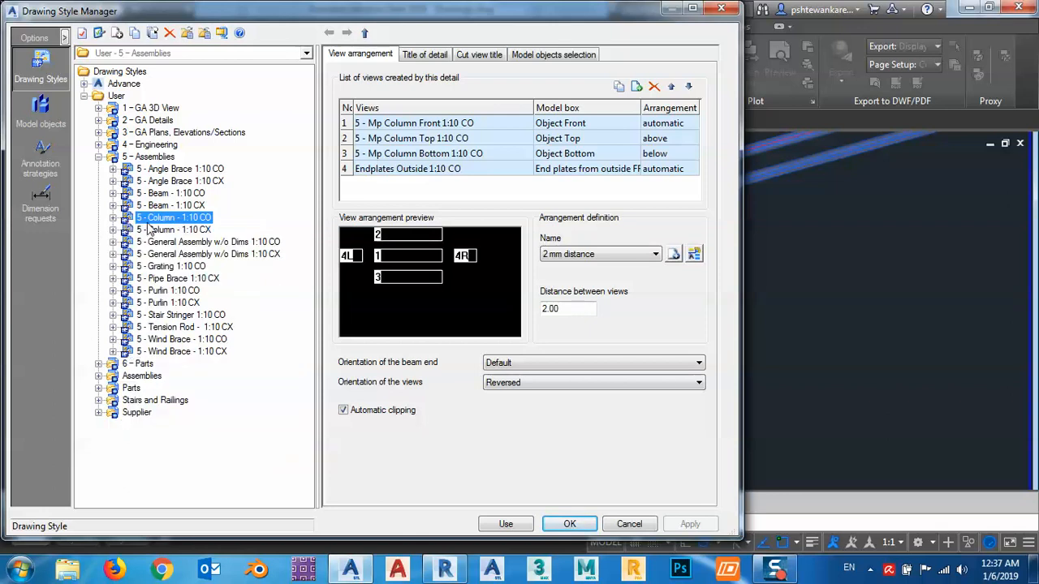
# Select the single-part Beam 1:10 CO style under User > 6 - Parts
pyautogui.click(166, 193)
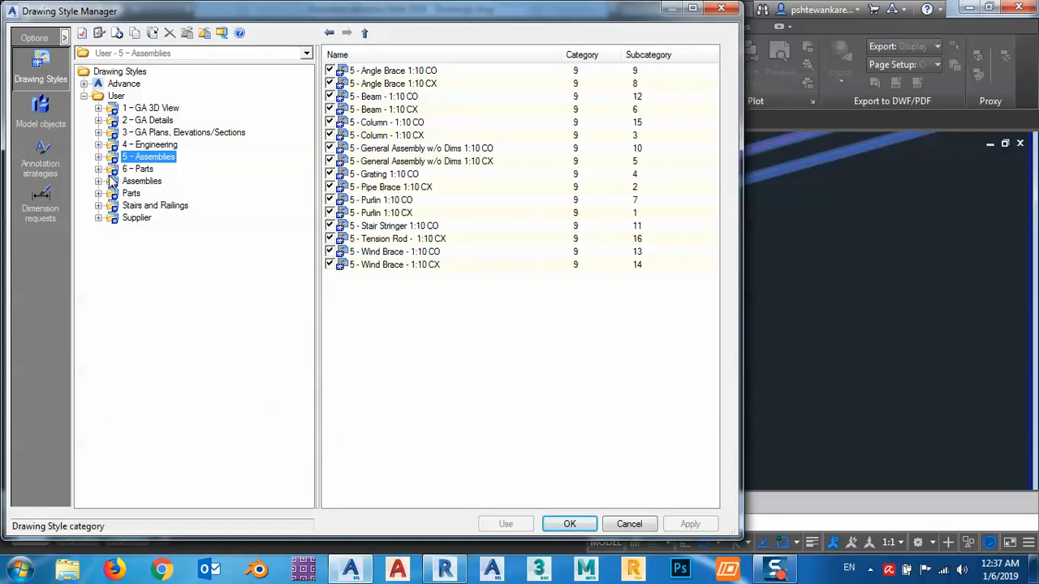
pyautogui.click(99, 169)
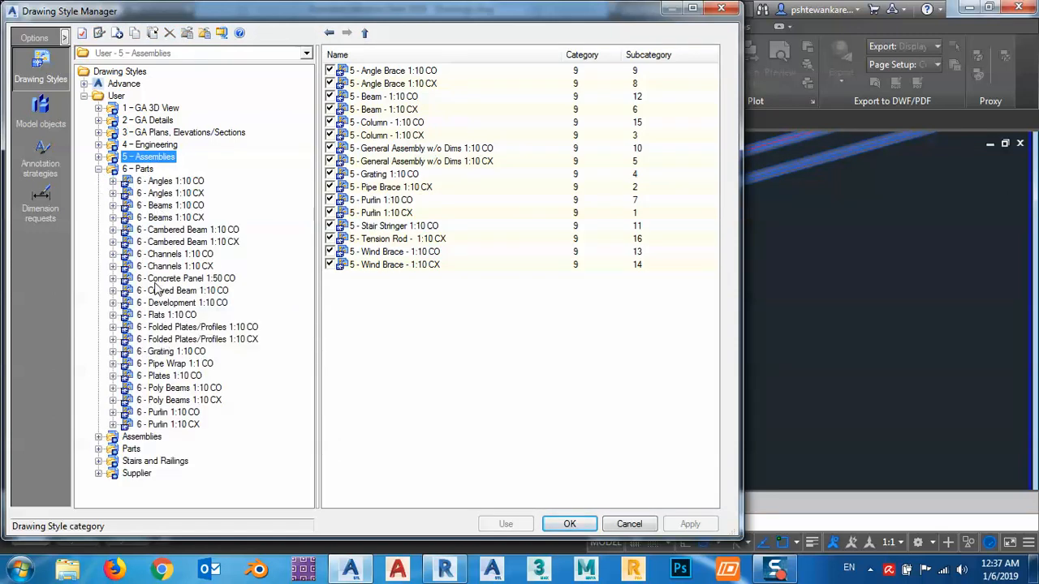
pyautogui.click(170, 217)
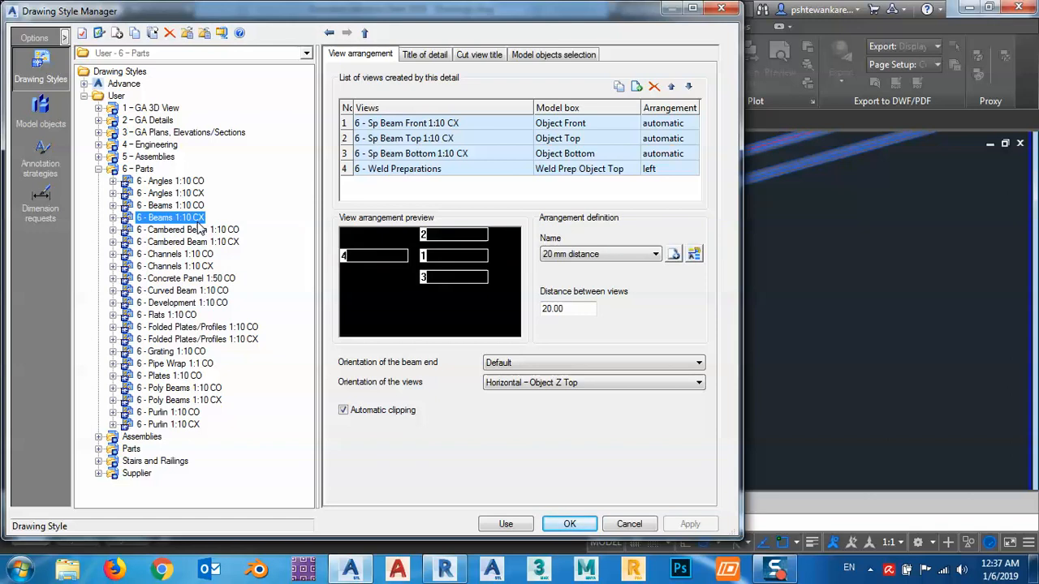
pyautogui.moveTo(198, 217)
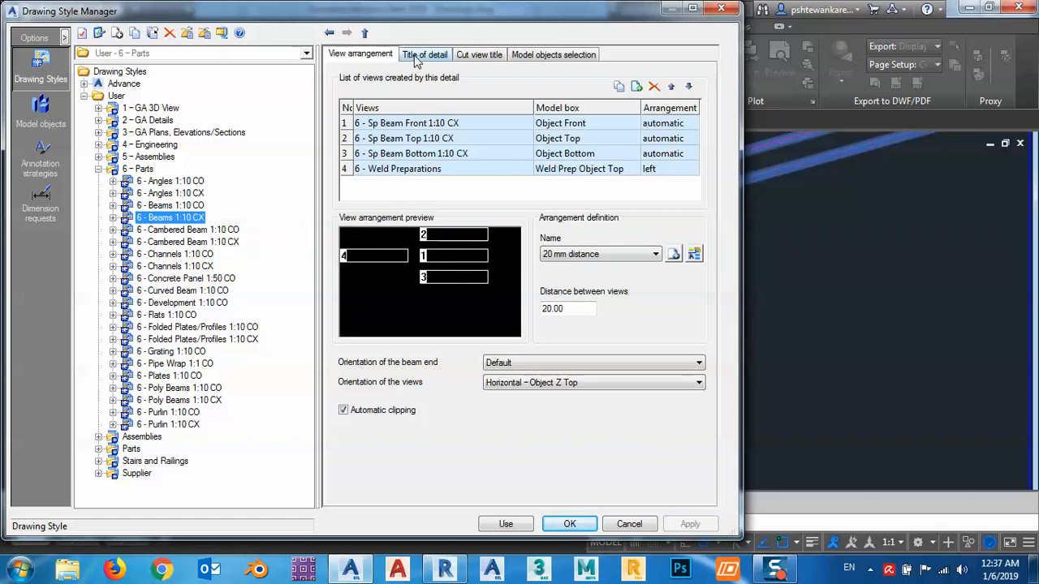
# Check the style's Title of detail shows quantity, part name and Sp No, then apply it to the beam
pyautogui.click(425, 53)
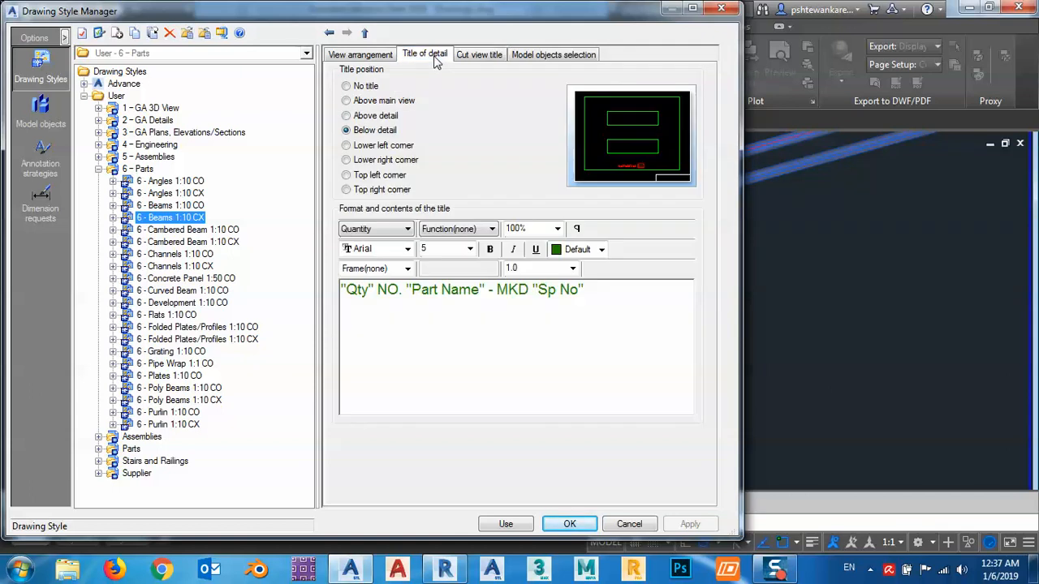
pyautogui.click(357, 53)
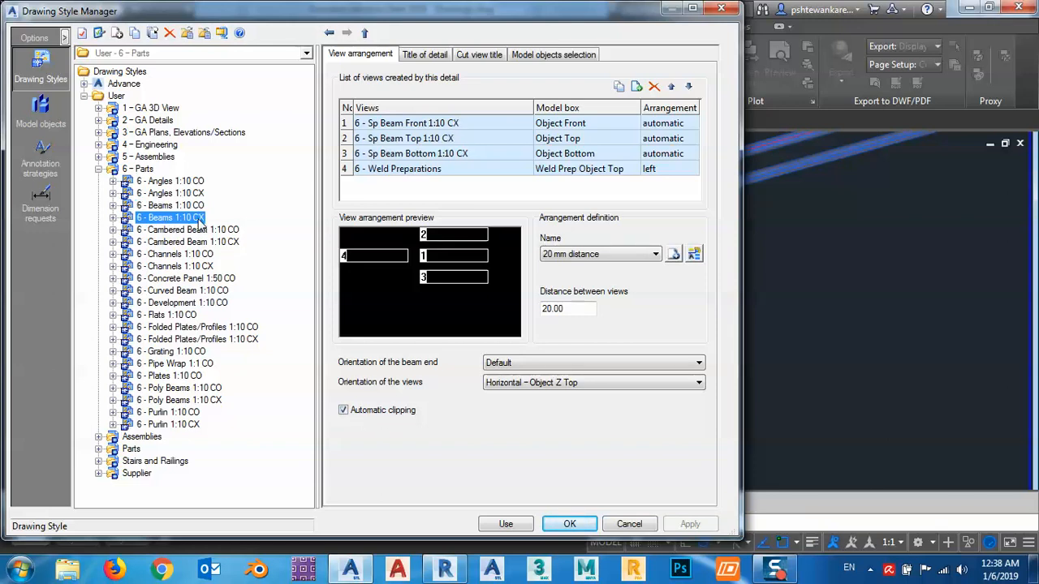
pyautogui.click(504, 522)
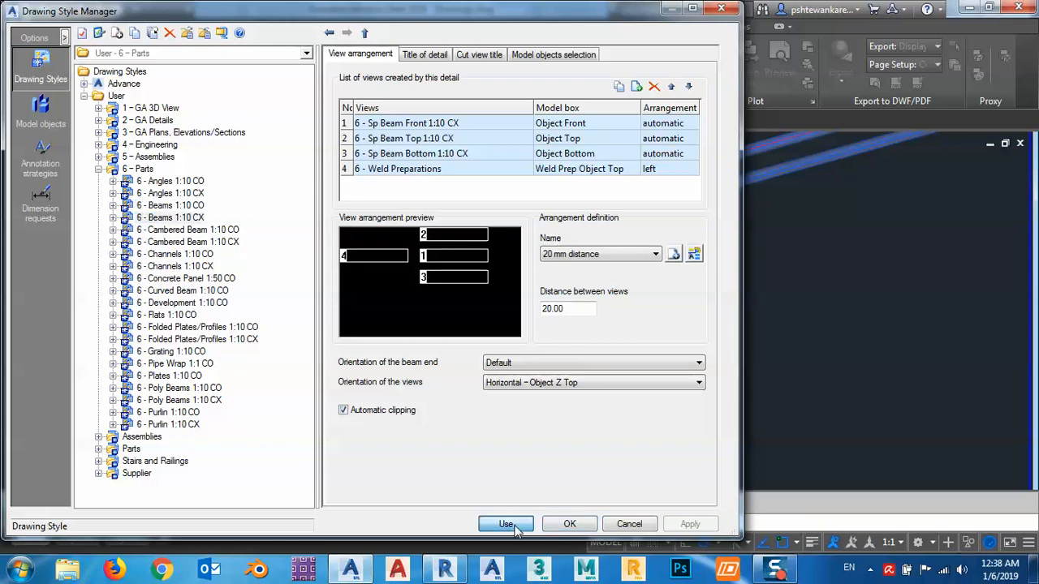
# Detail the beam with that style and verify the end plate's assembly number now reads 003
pyautogui.click(503, 525)
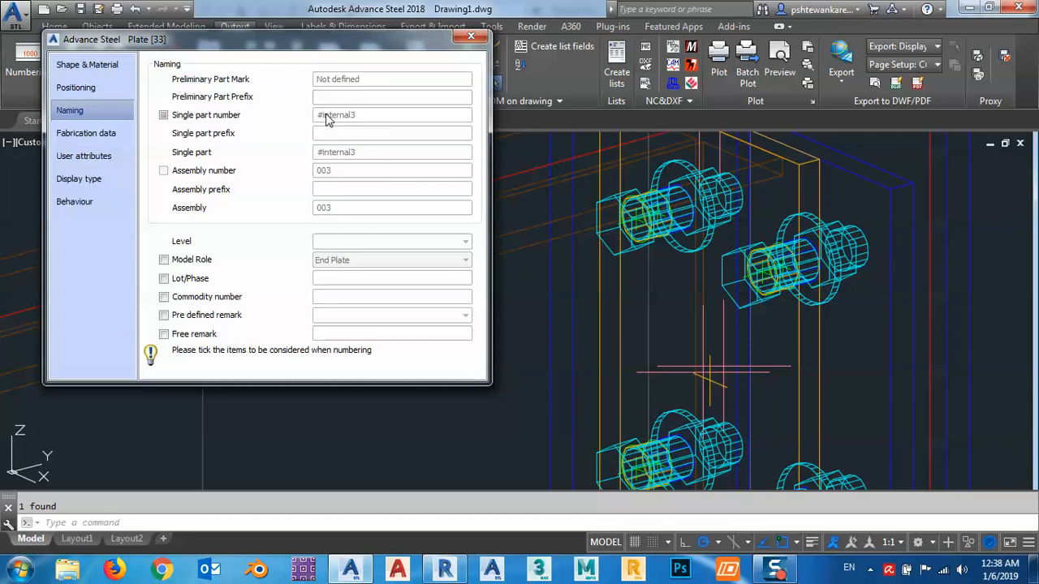
pyautogui.click(469, 35)
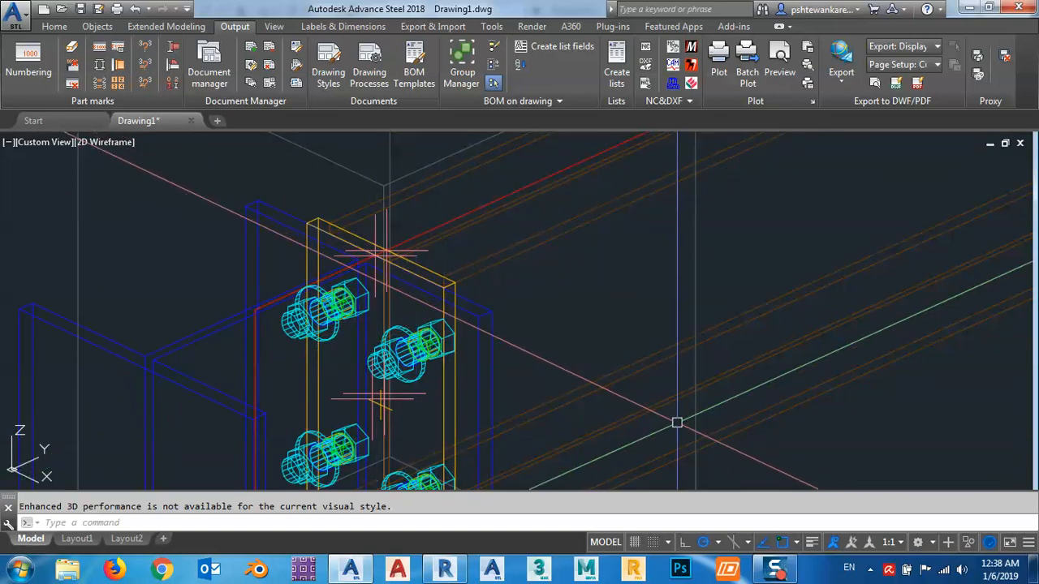
pyautogui.click(773, 569)
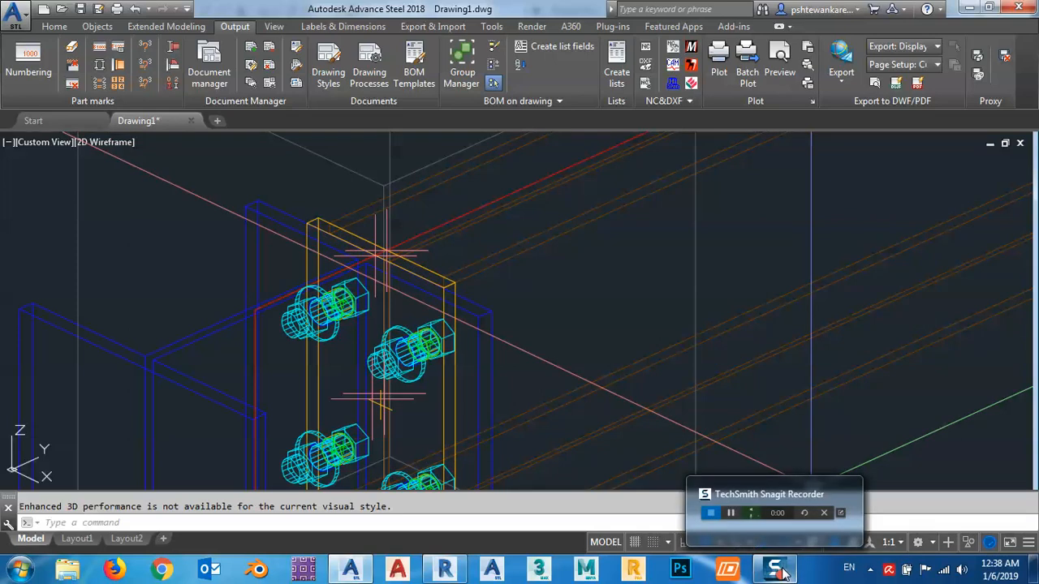